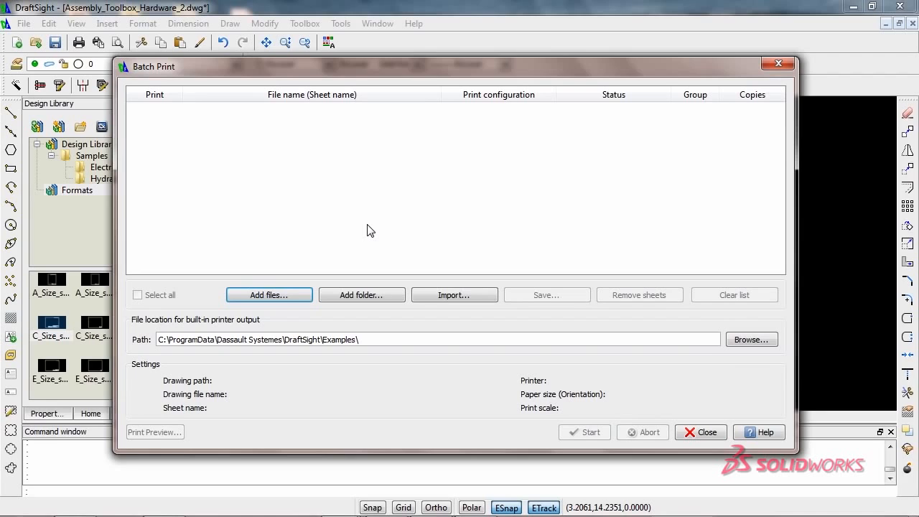
# Step: Place a #10-32 hex screw in the plate's fourth hole, then dismiss the hardware standards list
pyautogui.click(700, 432)
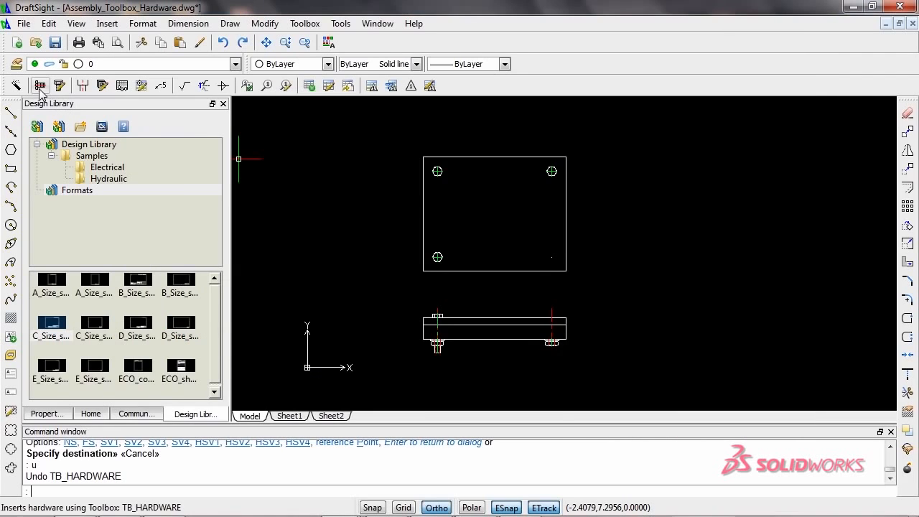
pyautogui.click(41, 85)
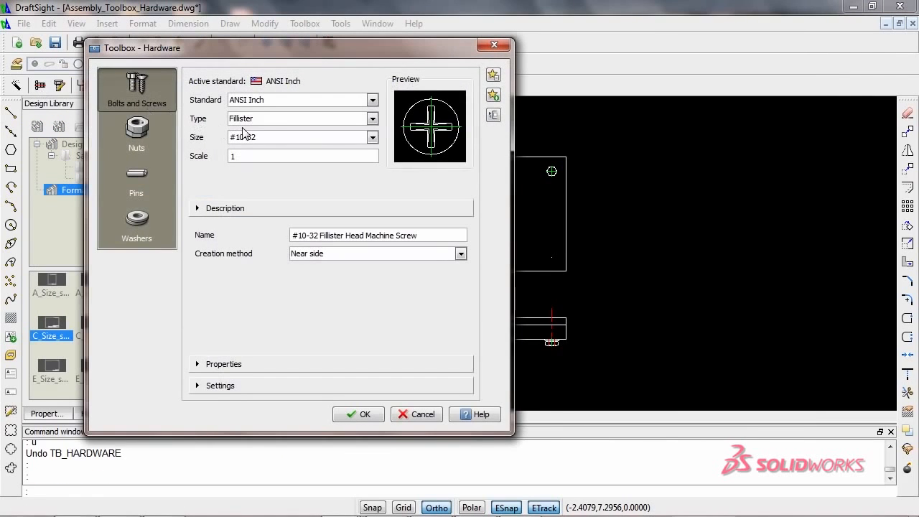
pyautogui.click(371, 118)
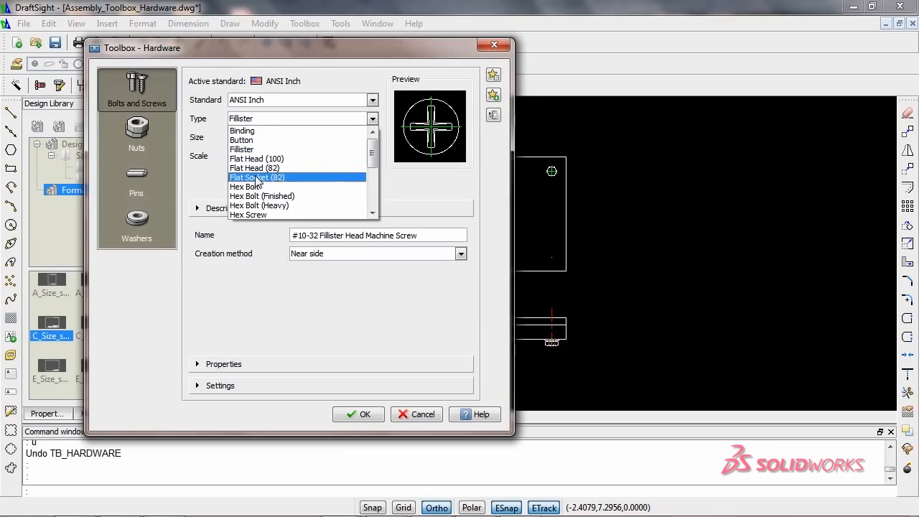
pyautogui.click(242, 148)
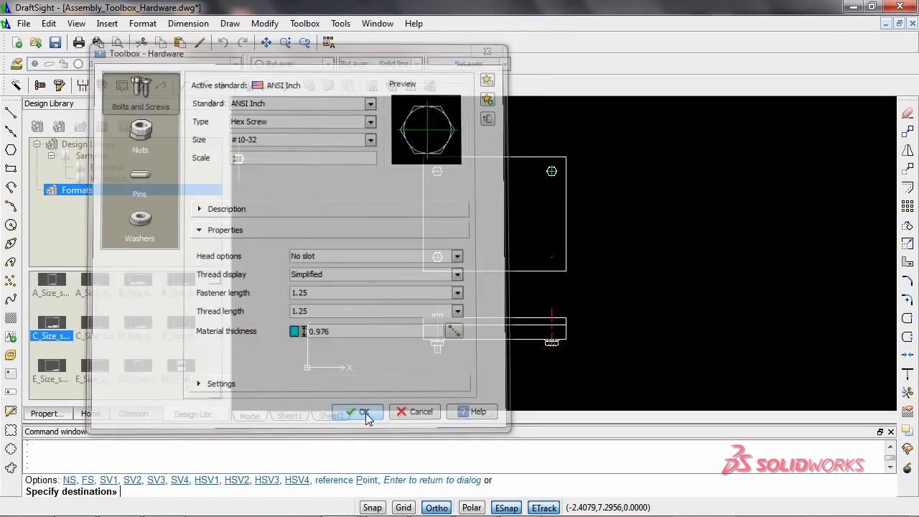
pyautogui.click(357, 411)
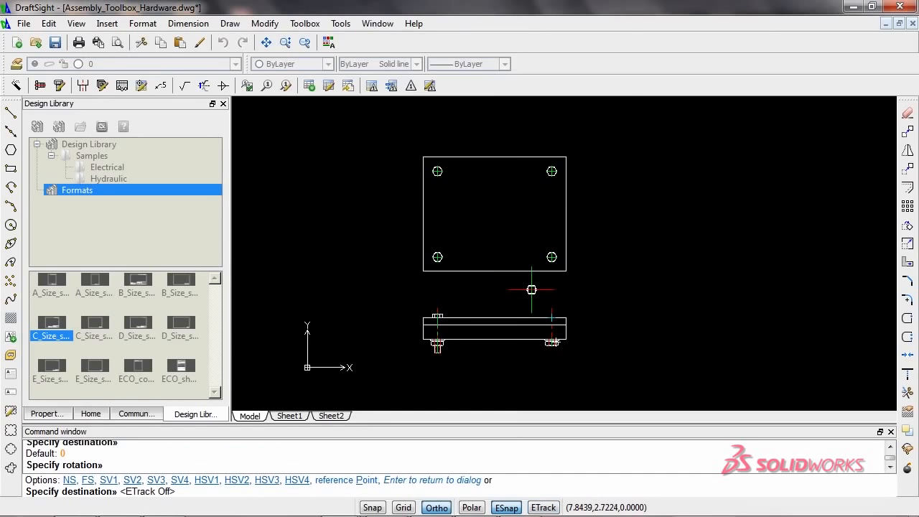
pyautogui.rightClick(531, 290)
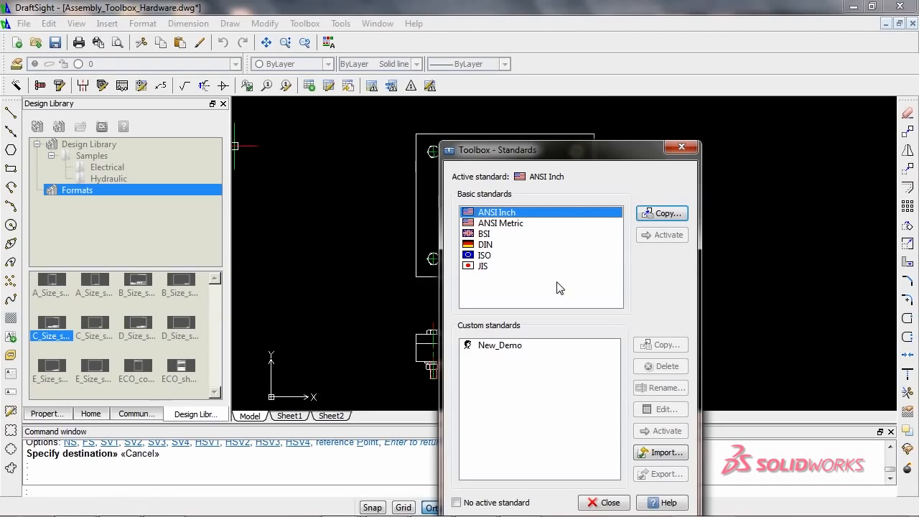
pyautogui.moveTo(556, 157)
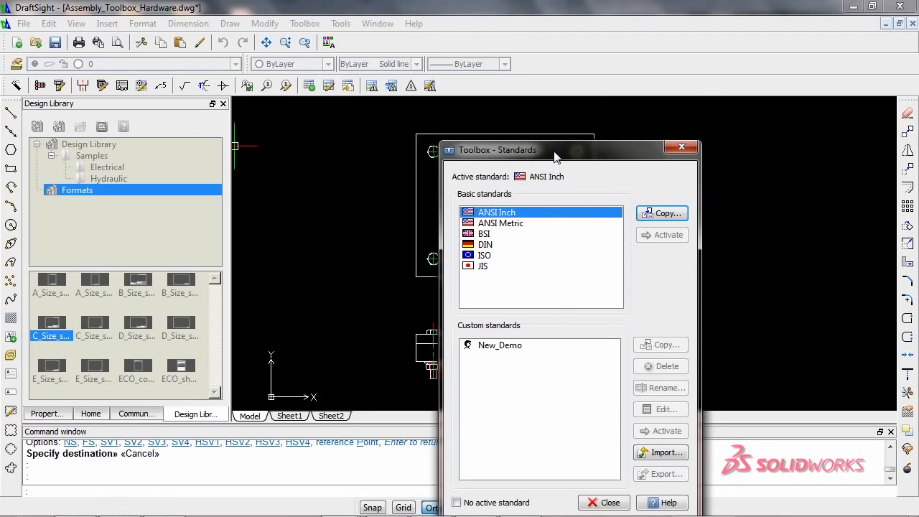
pyautogui.click(603, 501)
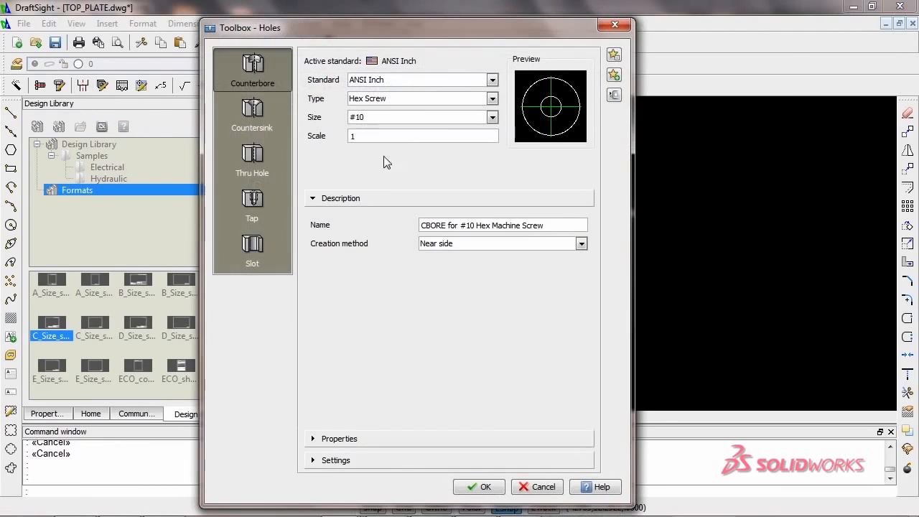
# Step: Apply #10 hex screw counterbores to the top plate's four corner holes
pyautogui.click(479, 486)
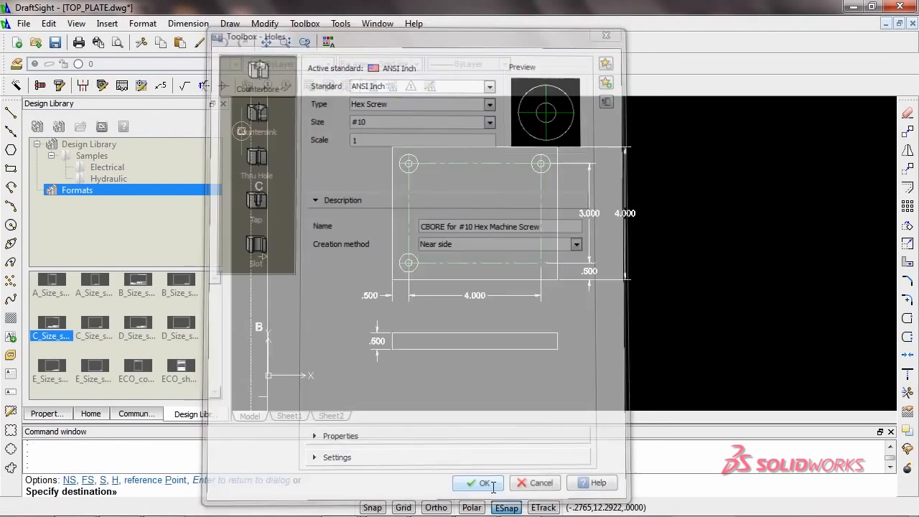
pyautogui.click(482, 483)
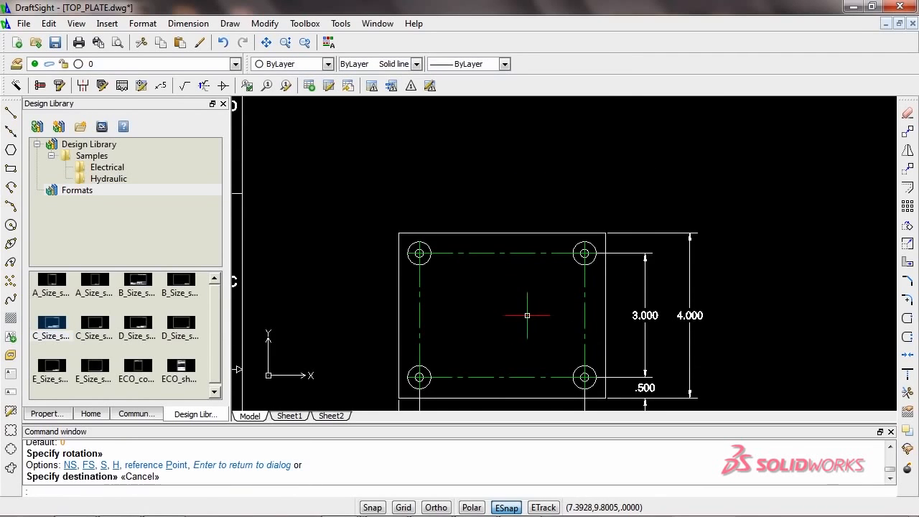
pyautogui.click(162, 86)
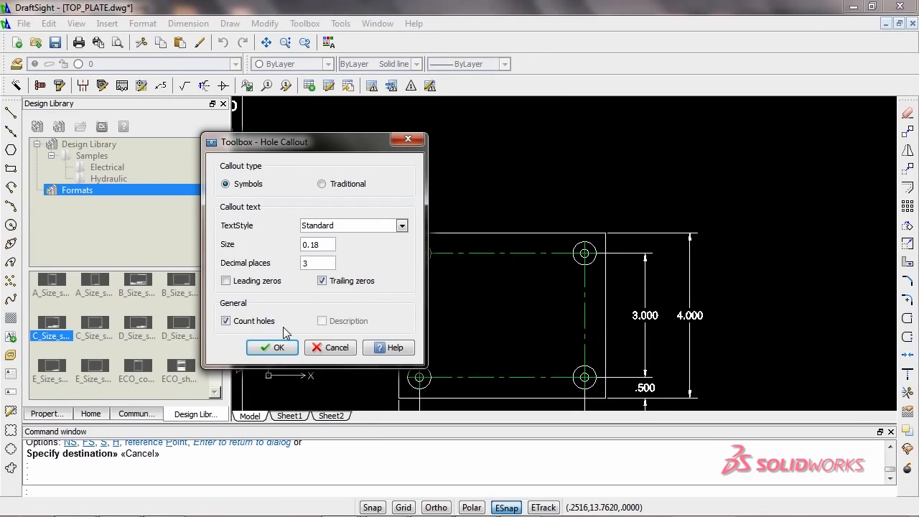
# Step: Add a hole callout: 4X Ø.201 THRU, Ø.562 counterbore, .120 deep
pyautogui.click(272, 347)
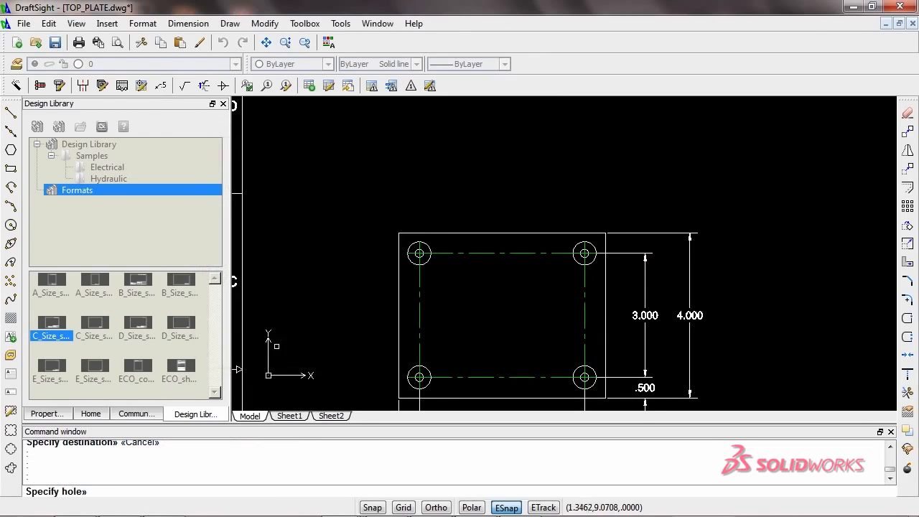
pyautogui.click(420, 253)
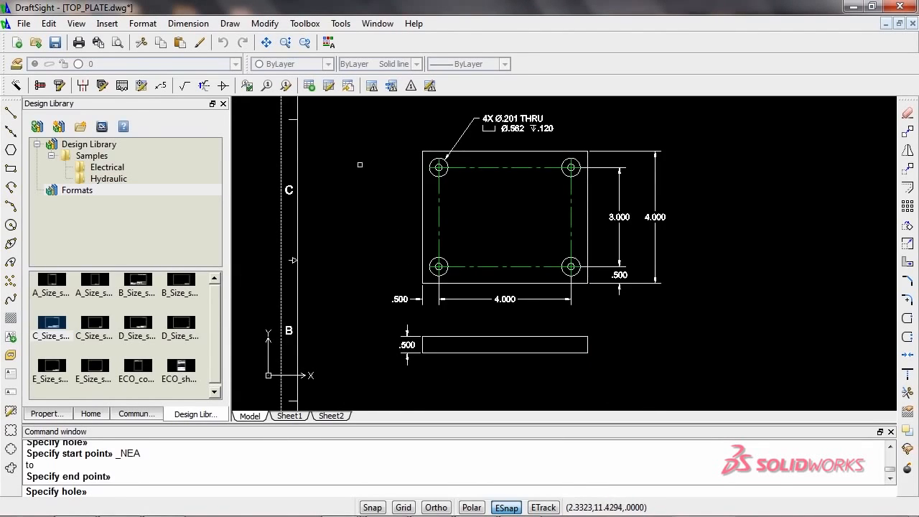
pyautogui.moveTo(185, 86)
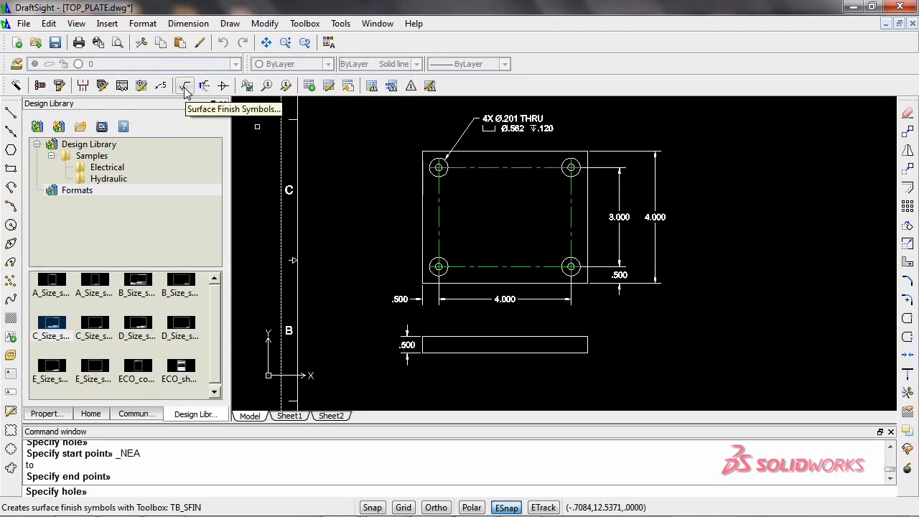
# Step: Anchor a 63 surface finish symbol on top of the TOP_PLATE side view
pyautogui.click(185, 85)
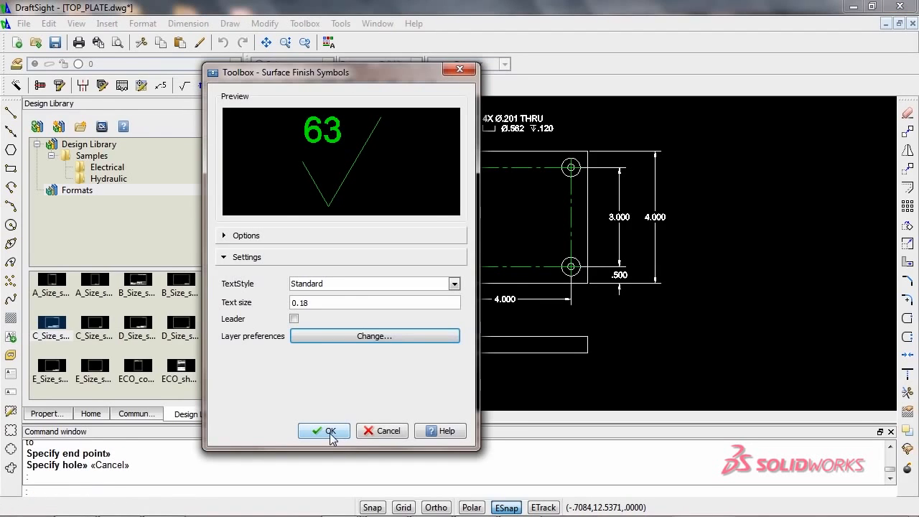
pyautogui.click(323, 431)
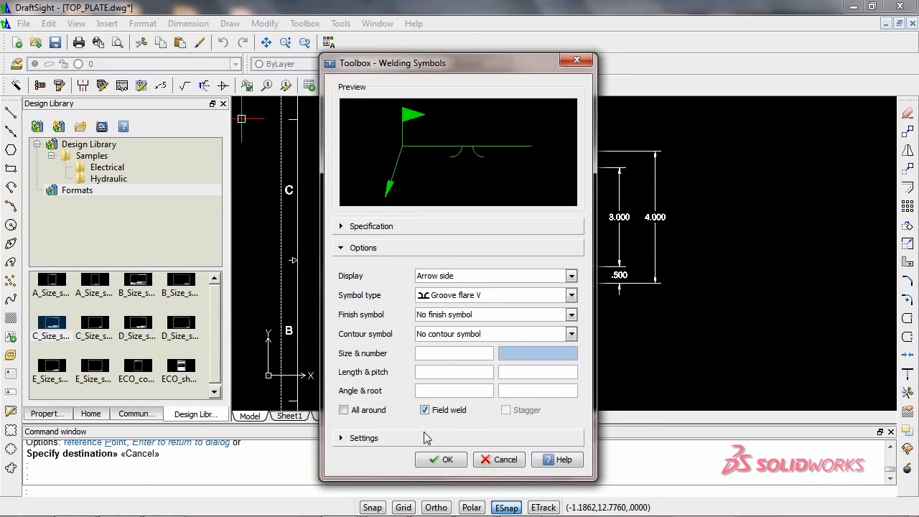
pyautogui.click(441, 460)
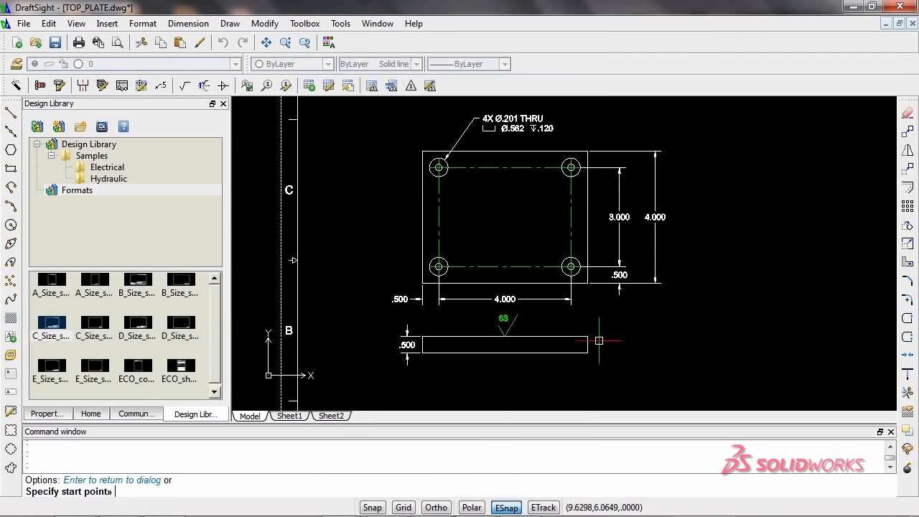
pyautogui.click(598, 341)
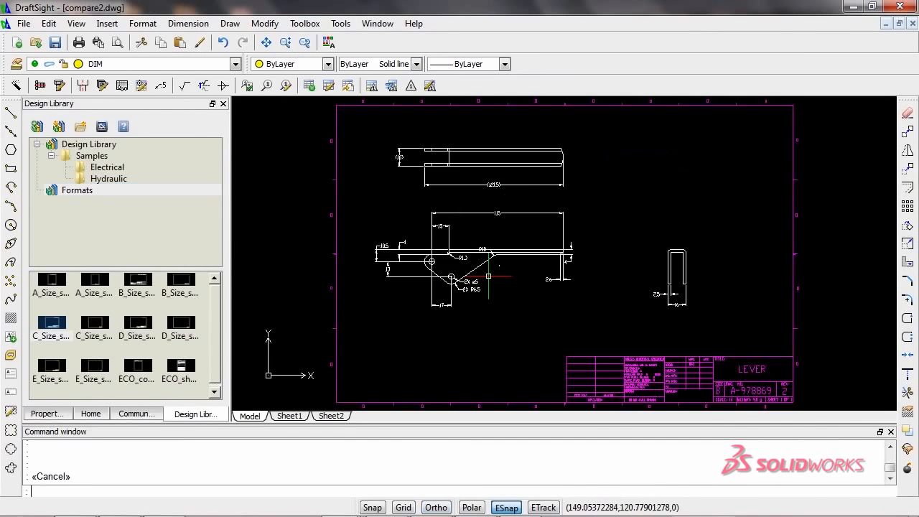
# Step: Run Draw Compare on compare1.dwg versus compare2.dwg, then close the comparison
pyautogui.click(341, 23)
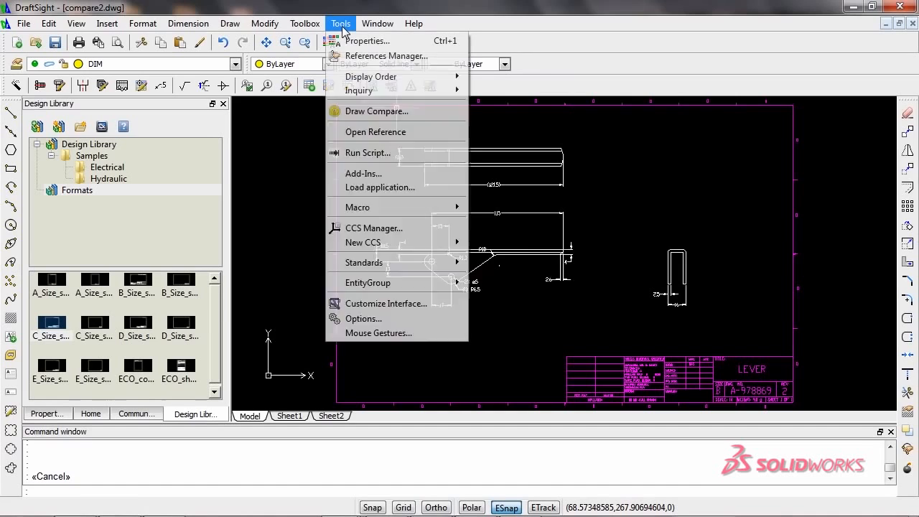
pyautogui.click(376, 111)
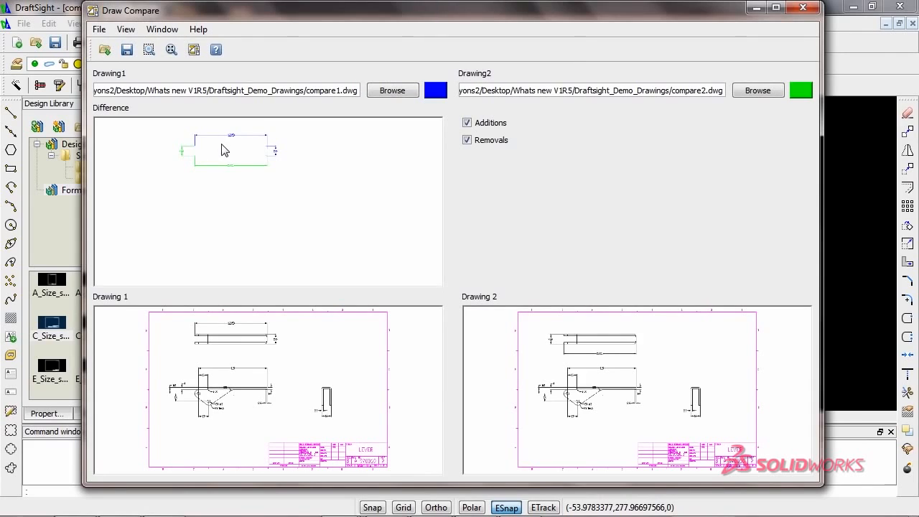
pyautogui.click(802, 7)
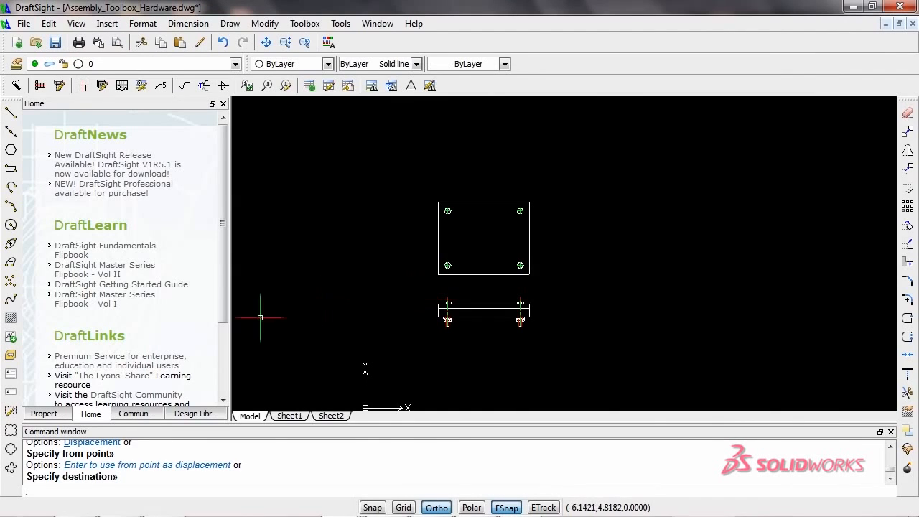
# Step: Insert the C_Size sheet format block from the Design Library around the assembly
pyautogui.click(195, 414)
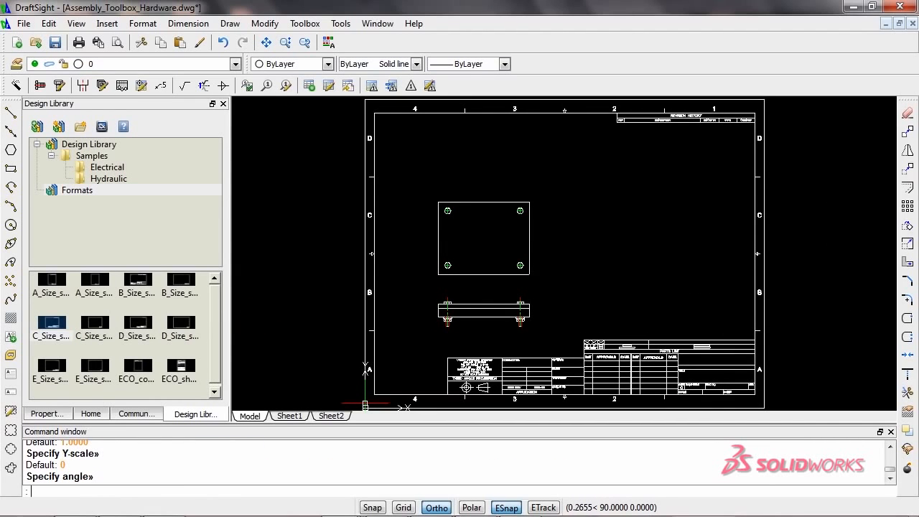
pyautogui.moveTo(346, 178)
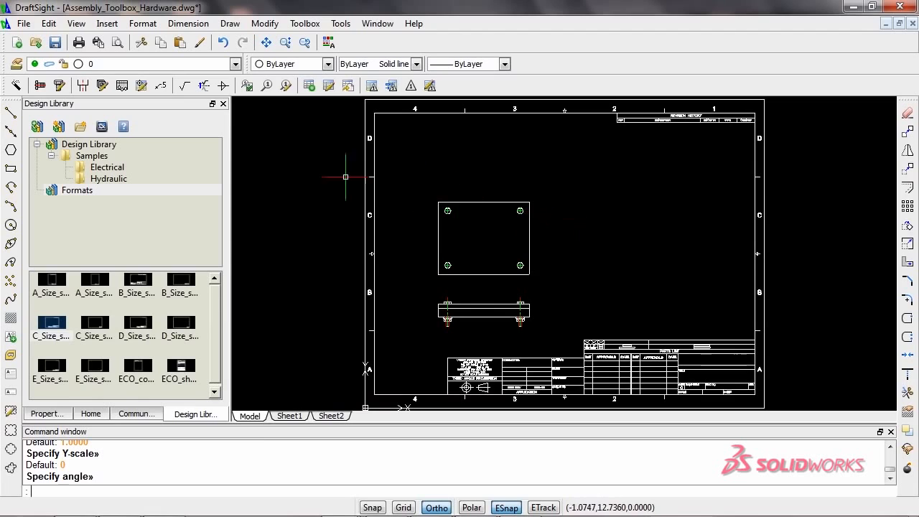
pyautogui.click(77, 189)
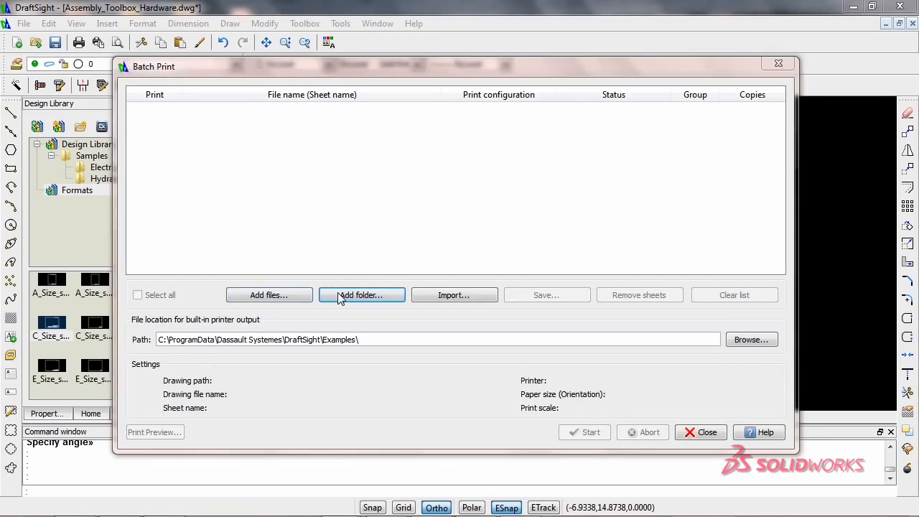
# Step: Add the Draftsight_Demo_Drawings folder's sheets to the Batch Print list
pyautogui.click(362, 295)
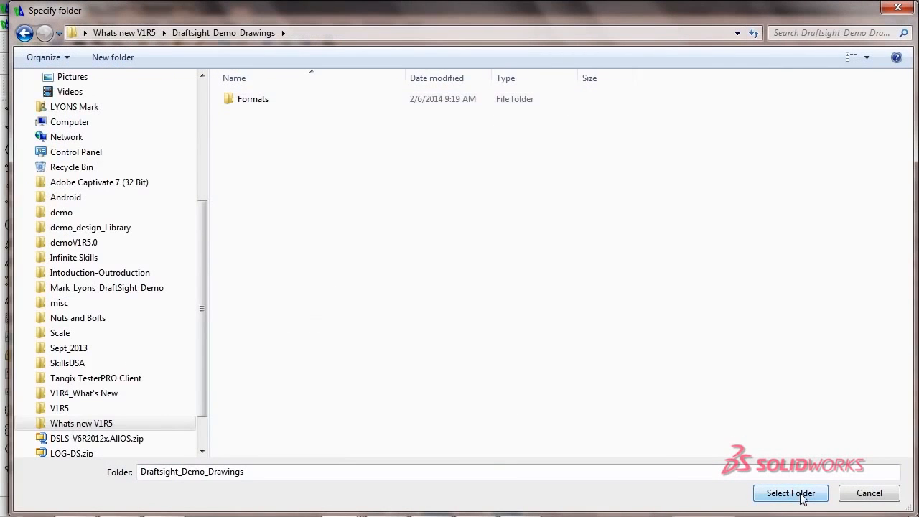
pyautogui.click(790, 493)
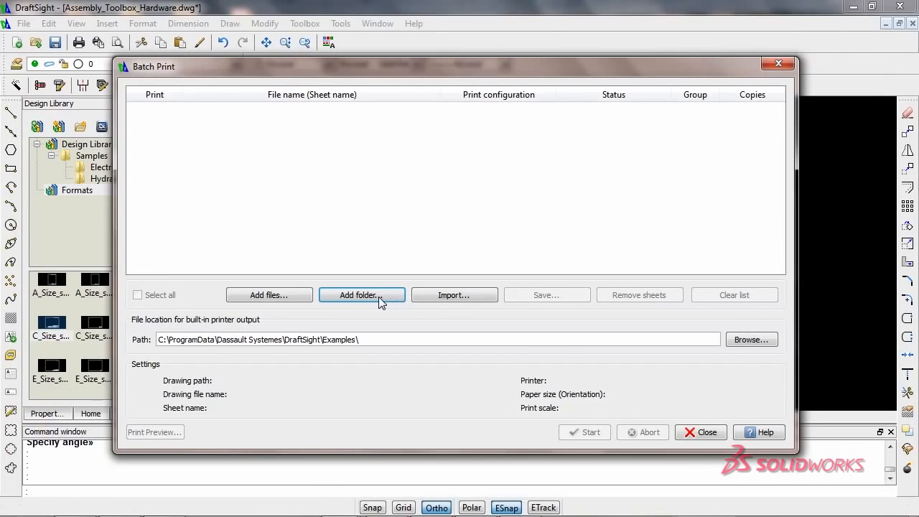
pyautogui.click(361, 294)
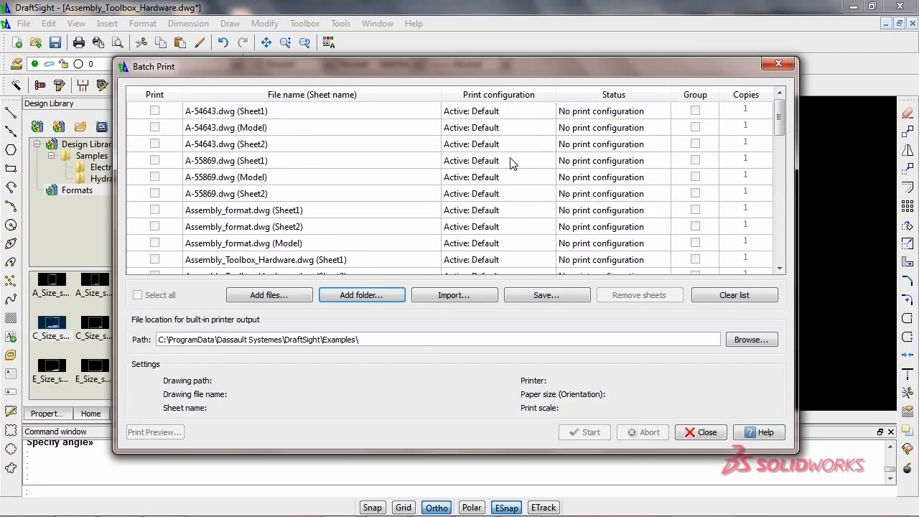